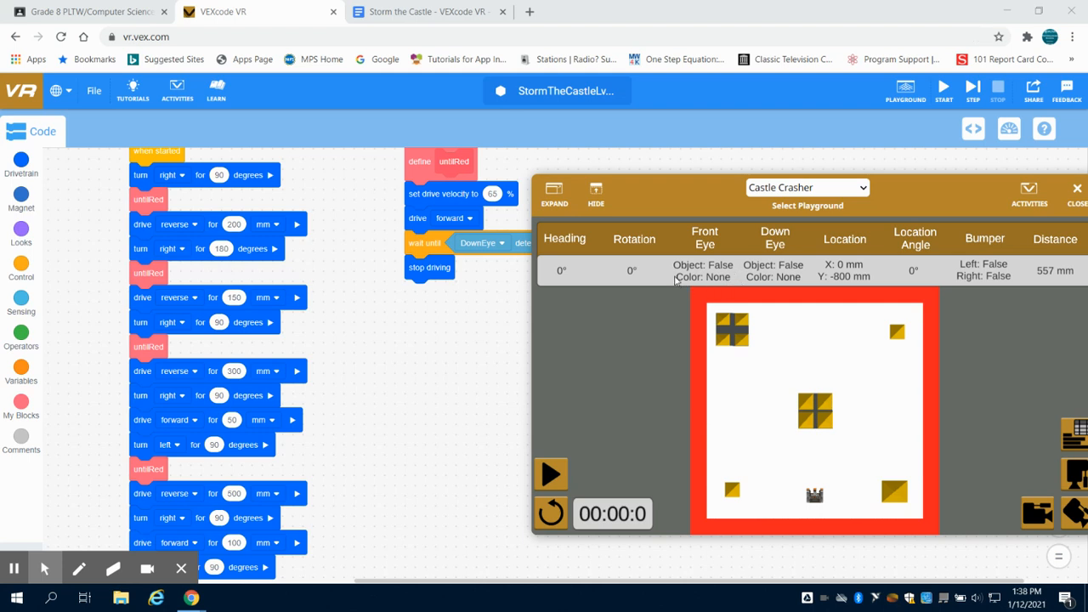
pyautogui.moveTo(737, 314)
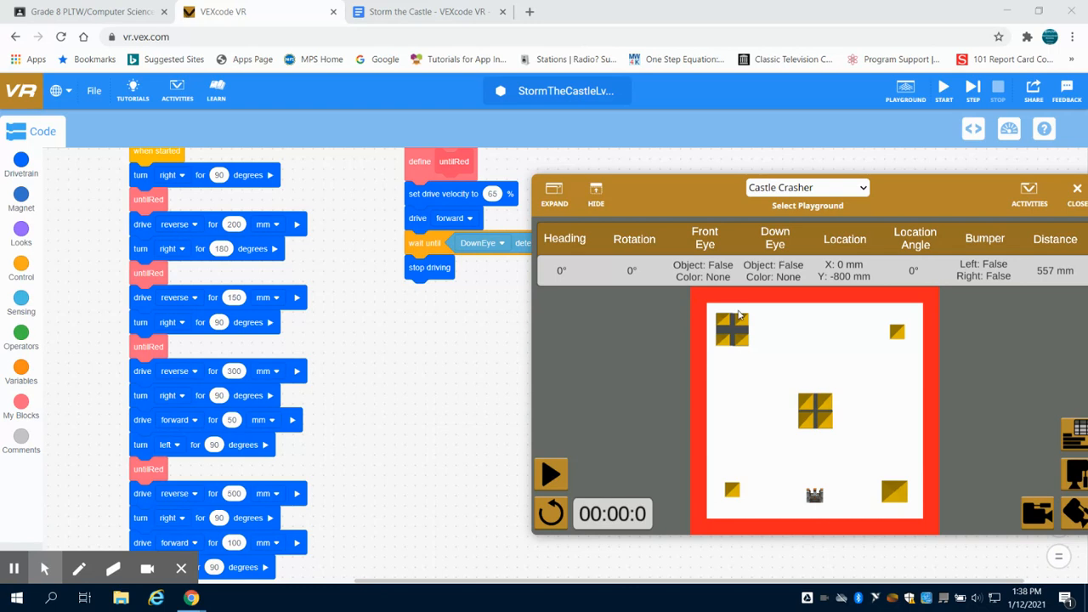
pyautogui.moveTo(170, 297)
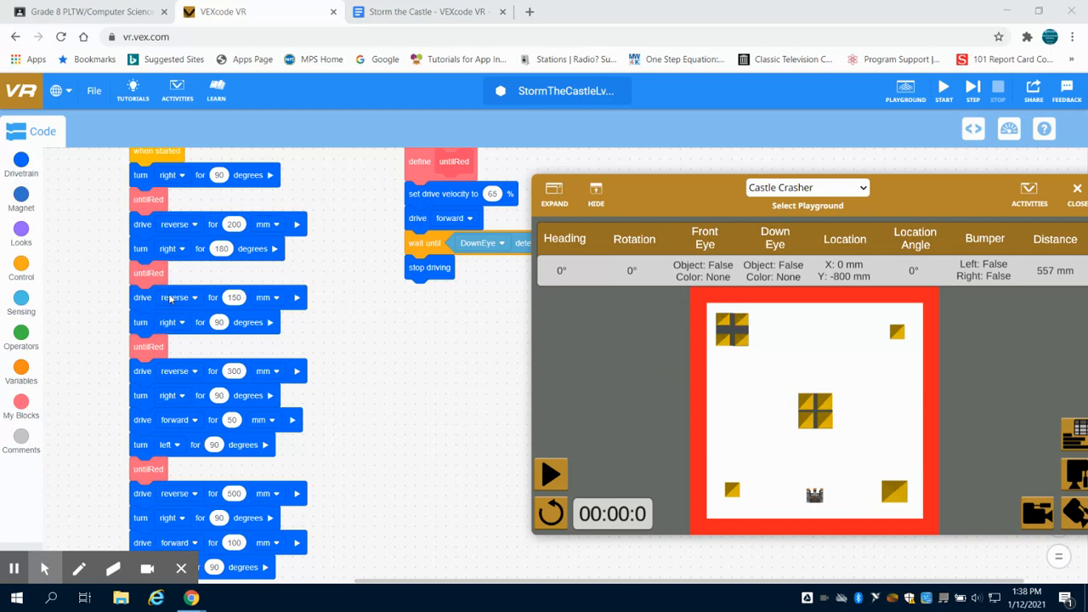
pyautogui.moveTo(246, 297)
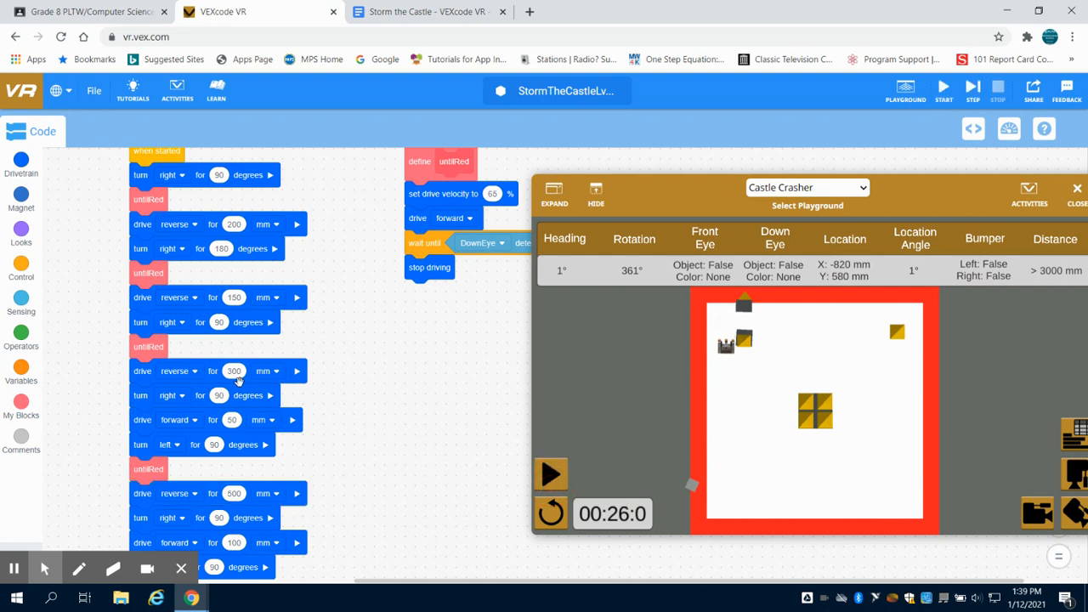
# Set the reverse drive to 500 mm and forward drive to 100 mm, then reset the playground.
pyautogui.click(233, 370)
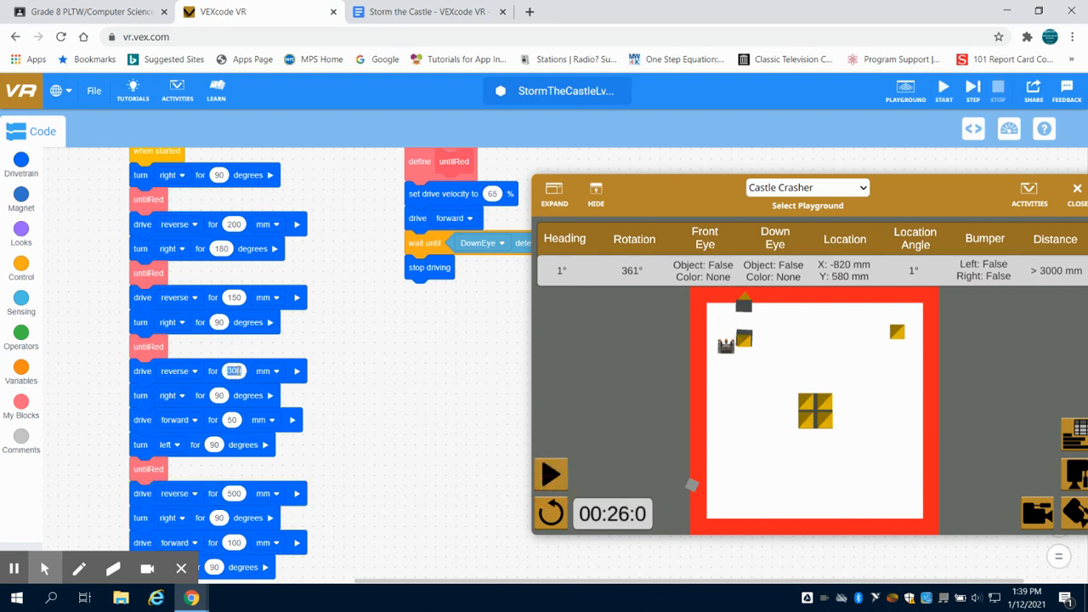
pyautogui.click(233, 370)
pyautogui.write('500')
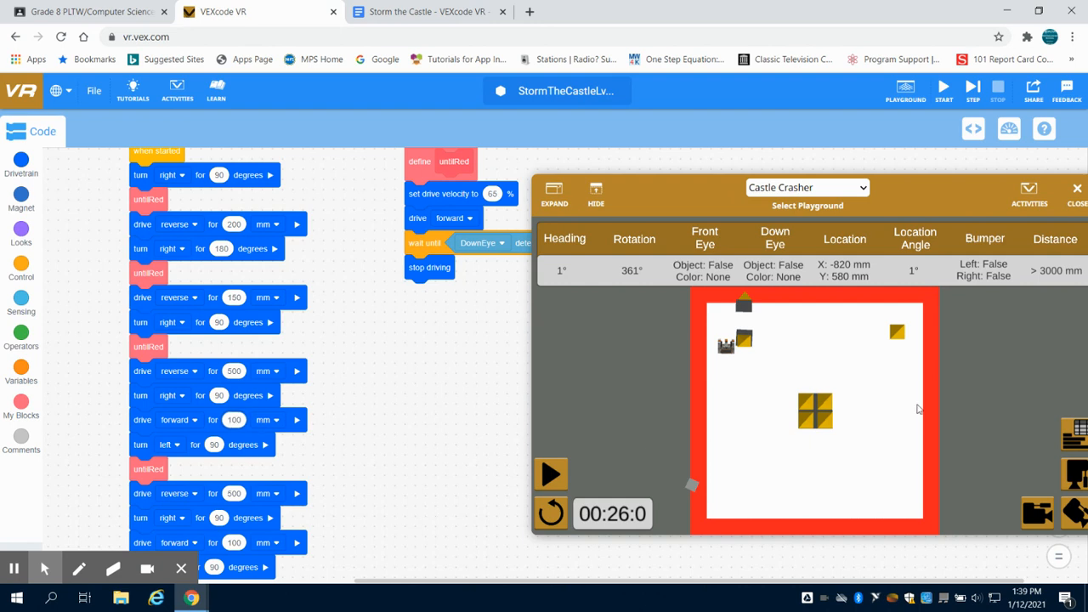
pyautogui.click(550, 513)
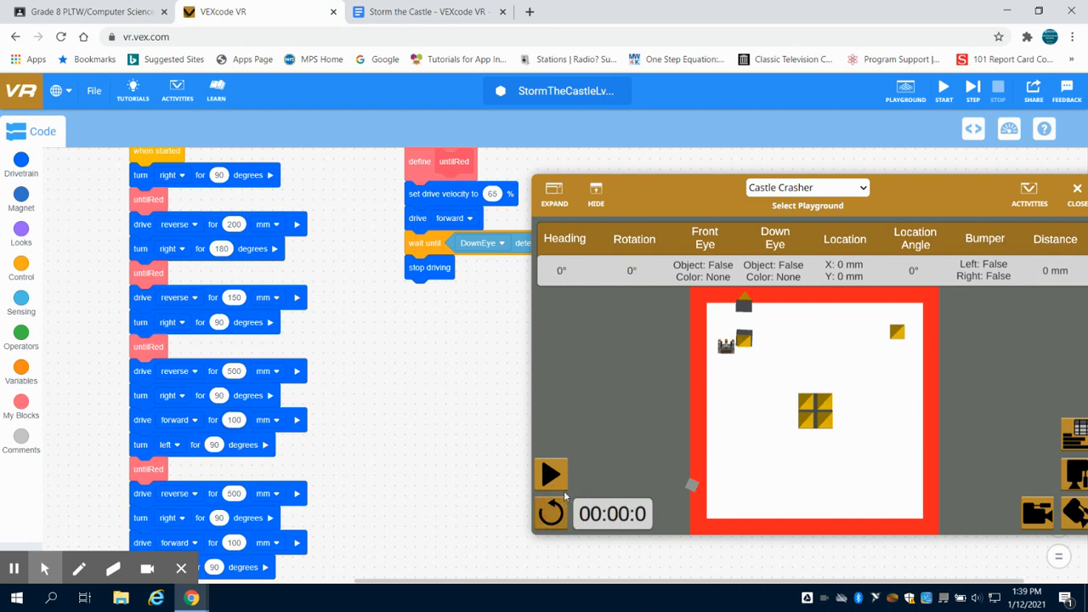
# Rerun the program with the 600 mm reverse drive to clear castle blocks.
pyautogui.click(550, 473)
pyautogui.write('600')
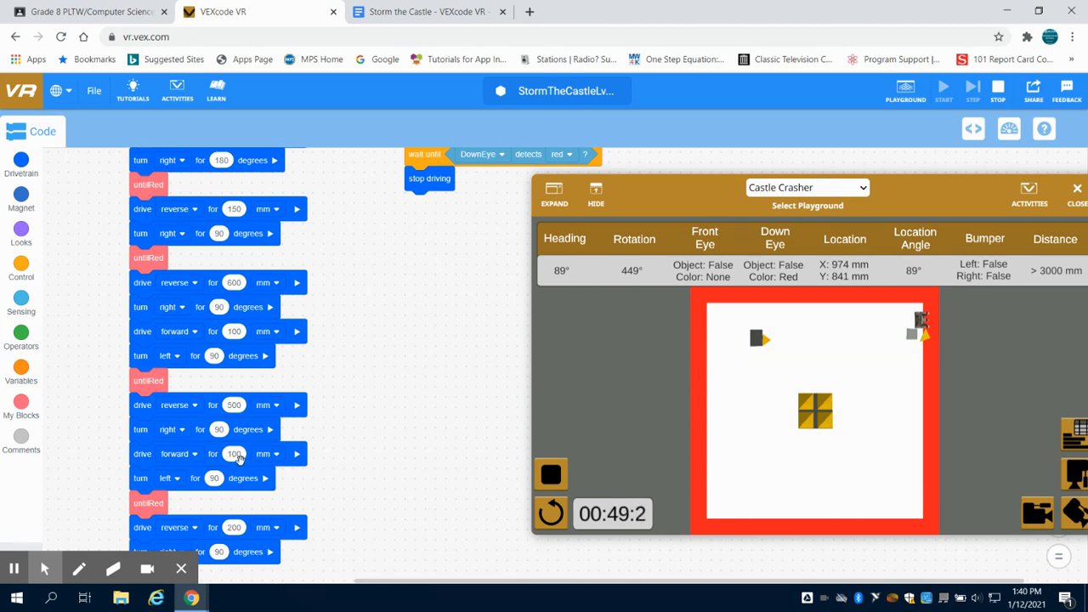
# Stop the run and restore the robot and all castle blocks to their starting positions.
pyautogui.click(233, 404)
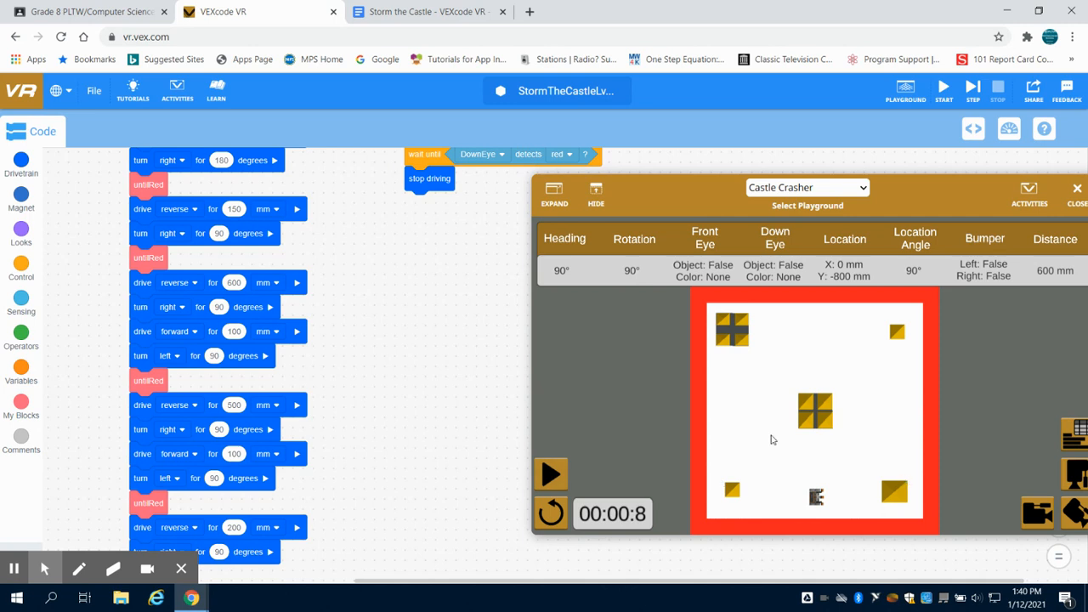
pyautogui.moveTo(922, 325)
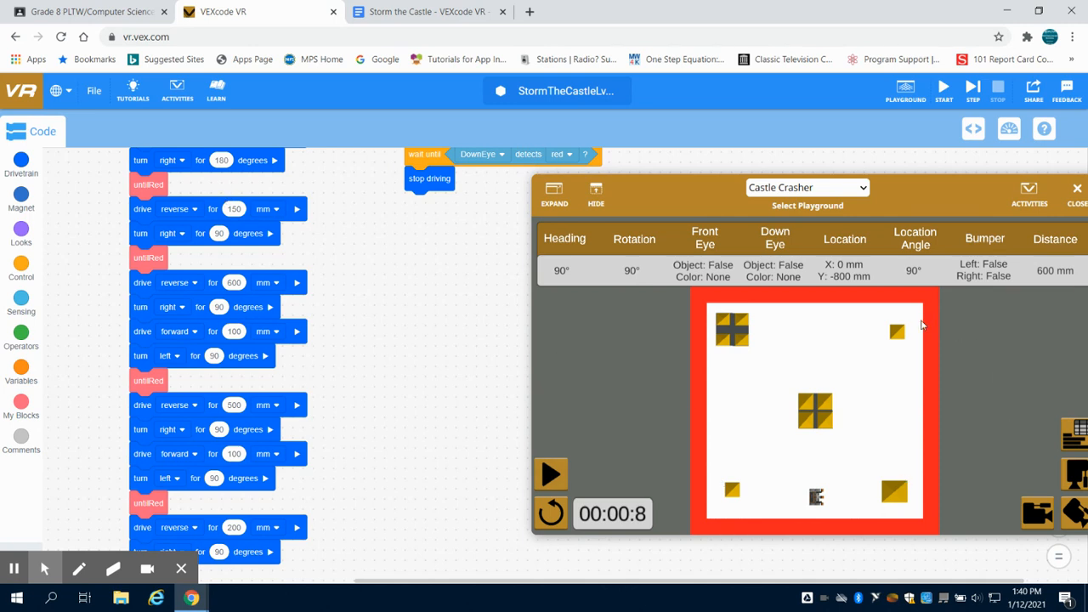
pyautogui.moveTo(934, 330)
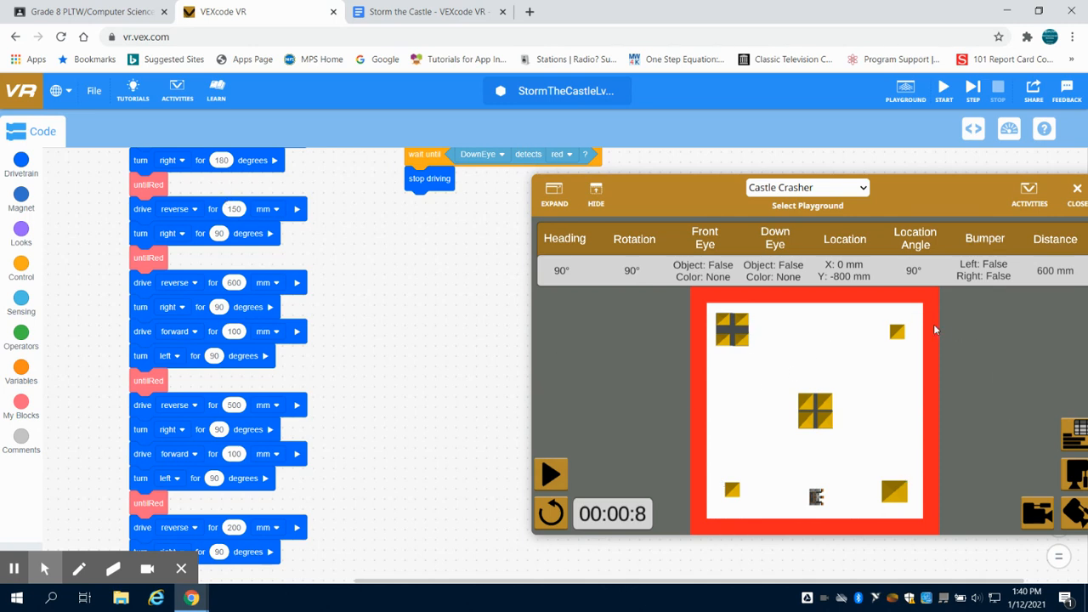